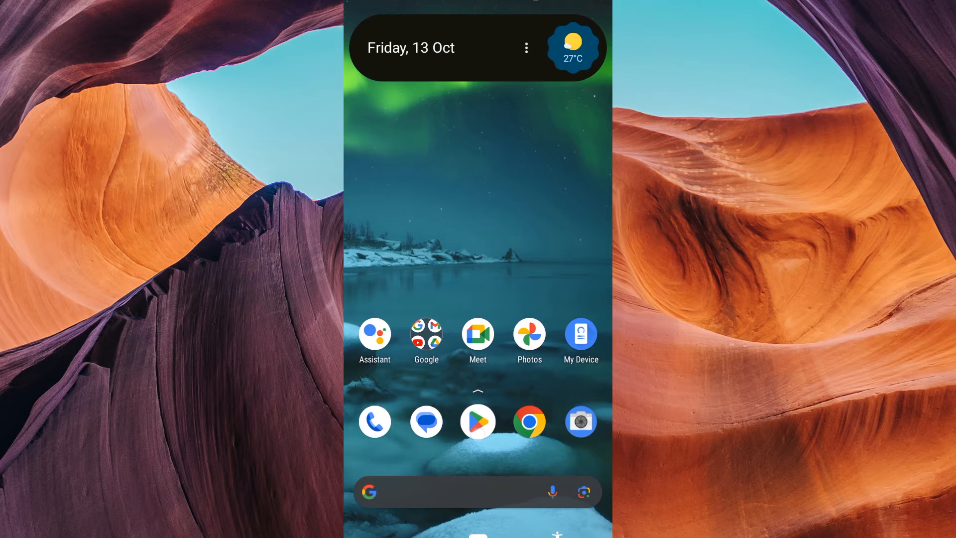
Step: Open the Play Store to the StayFree - Screen Time Tracker listing
click(478, 422)
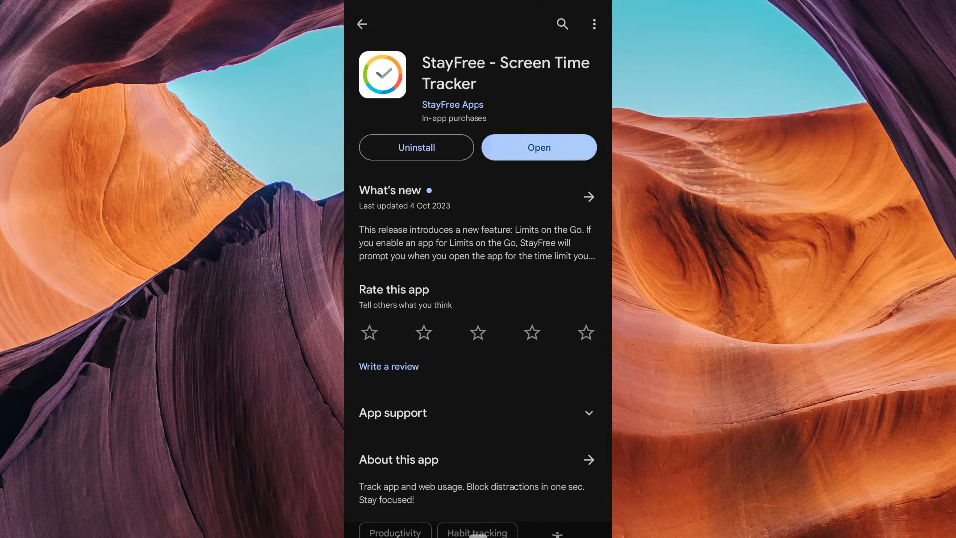
Step: Launch StayFree, choose Remind Me Later, and browse today's 9h 17m app list
click(539, 147)
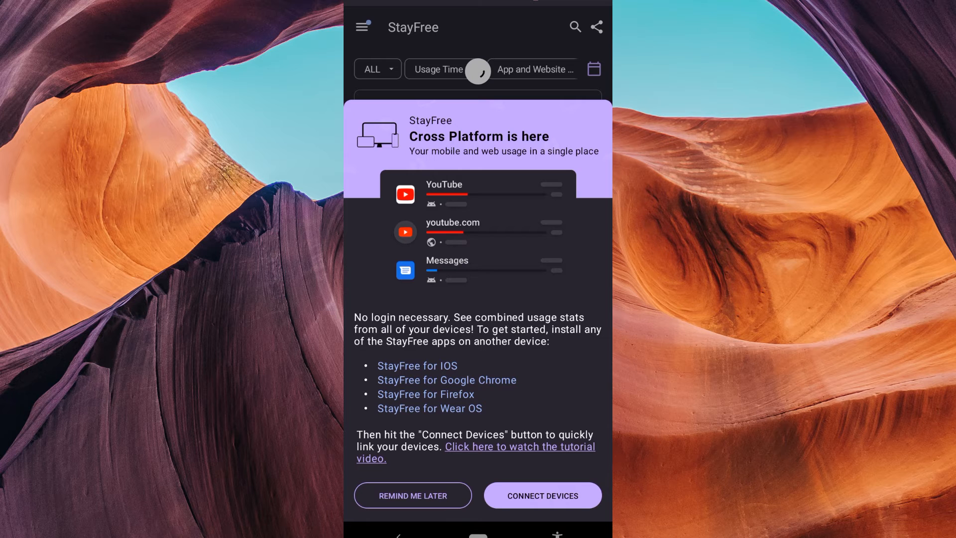
click(412, 496)
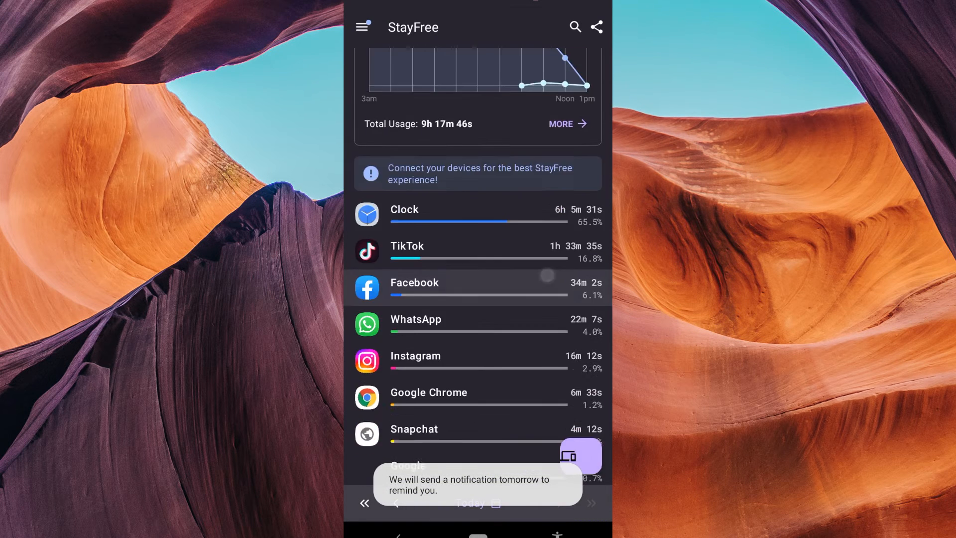
scroll(down, 3)
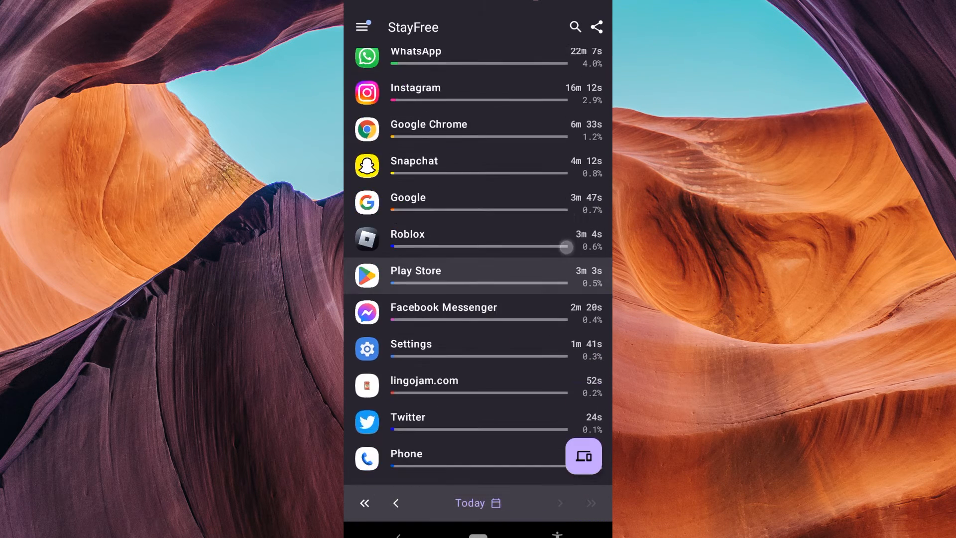
scroll(down, 3)
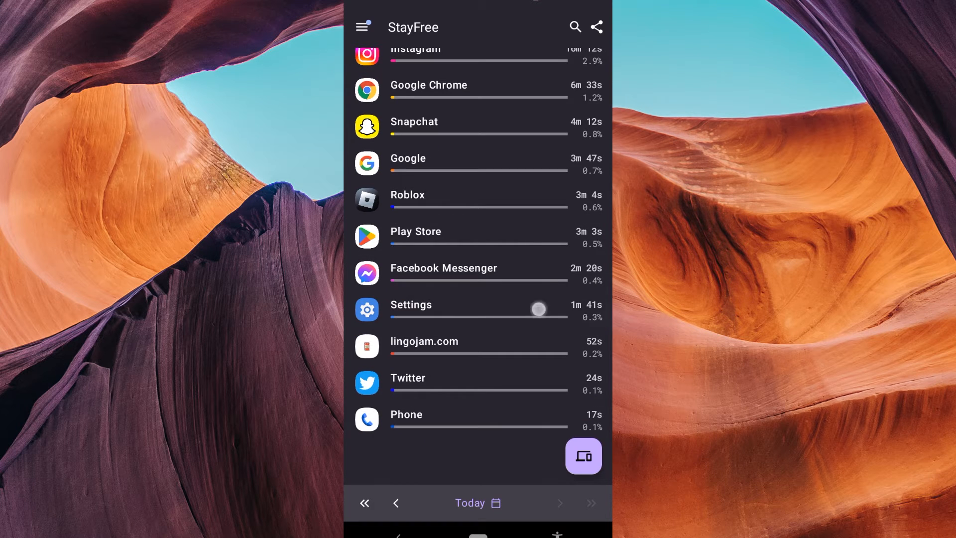
scroll(down, 3)
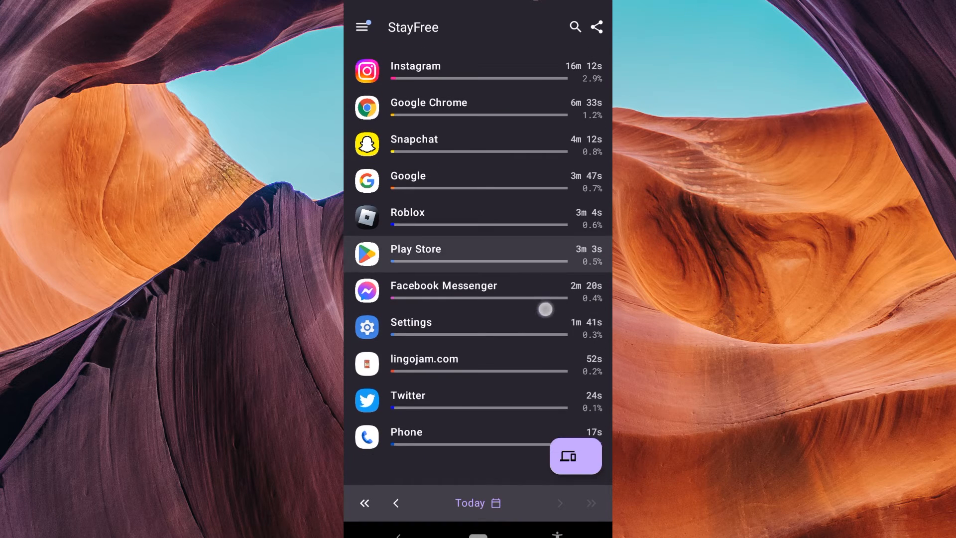
scroll(up, 3)
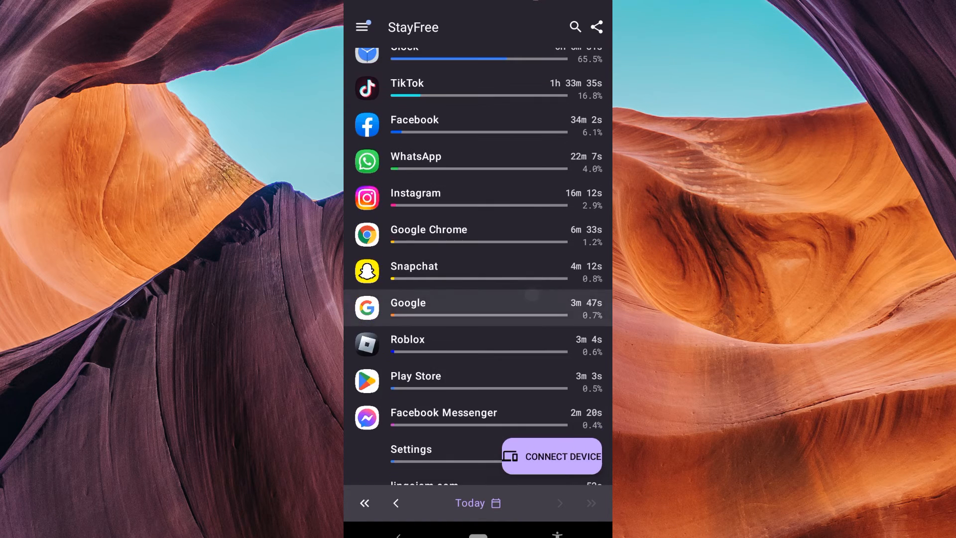
scroll(down, 3)
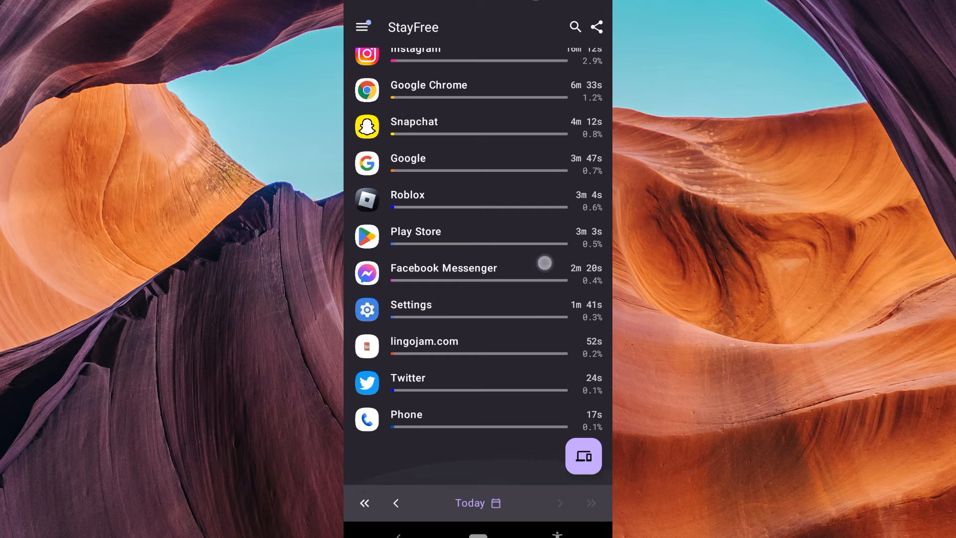
Step: Search 'spo', open Spotify's stats, and scroll through its 0s today, 6m 36s average
text(spo)
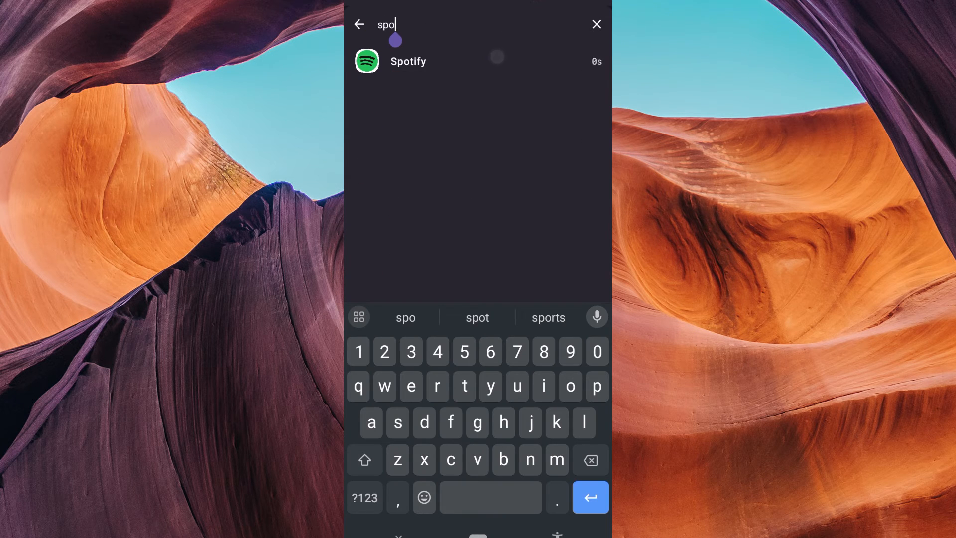
click(408, 61)
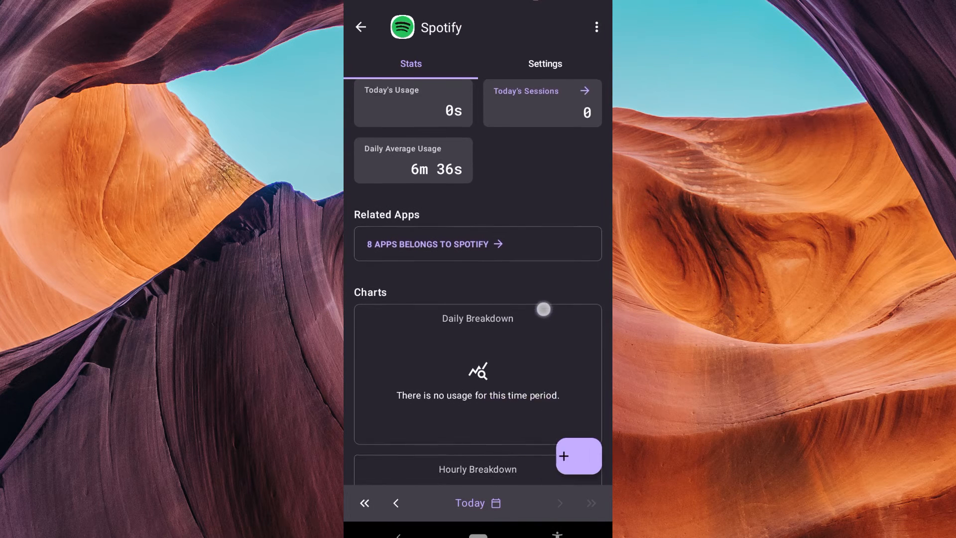
scroll(down, 3)
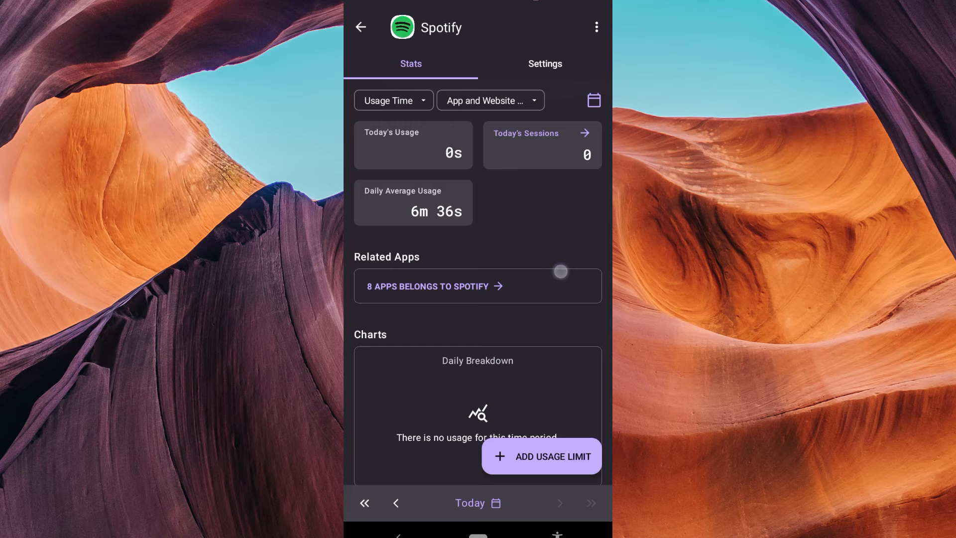
scroll(down, 3)
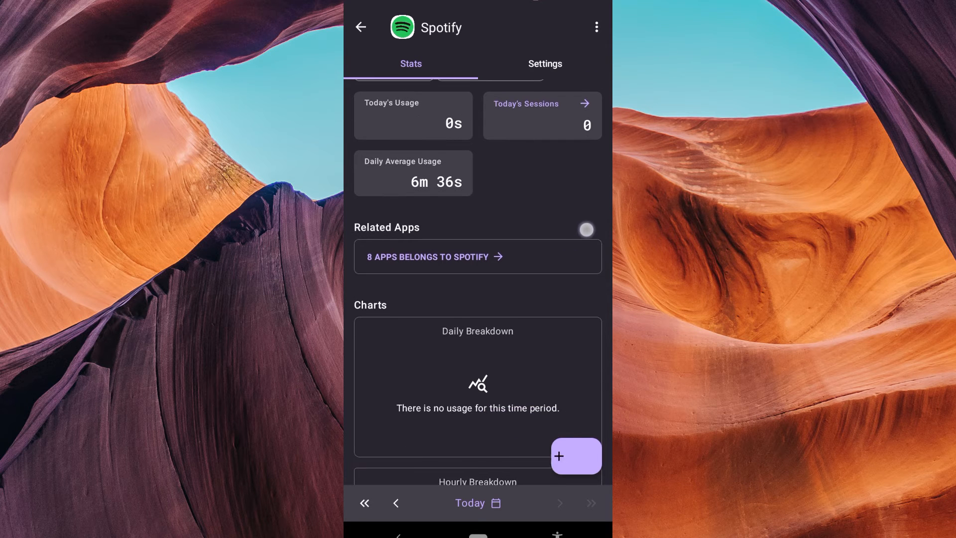
scroll(down, 3)
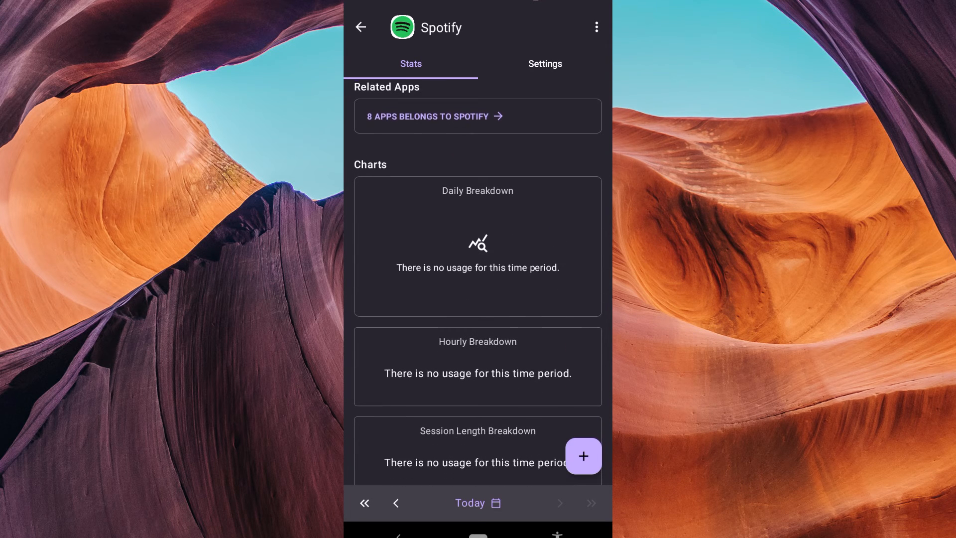
scroll(down, 3)
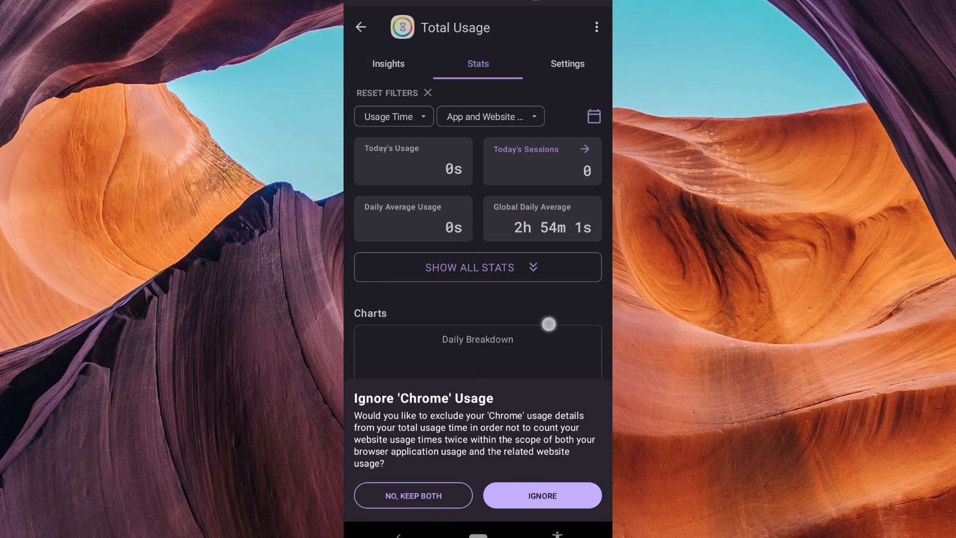
Step: Answer the Ignore 'Chrome' Usage prompt and scroll to the All Time Heat Map
click(413, 495)
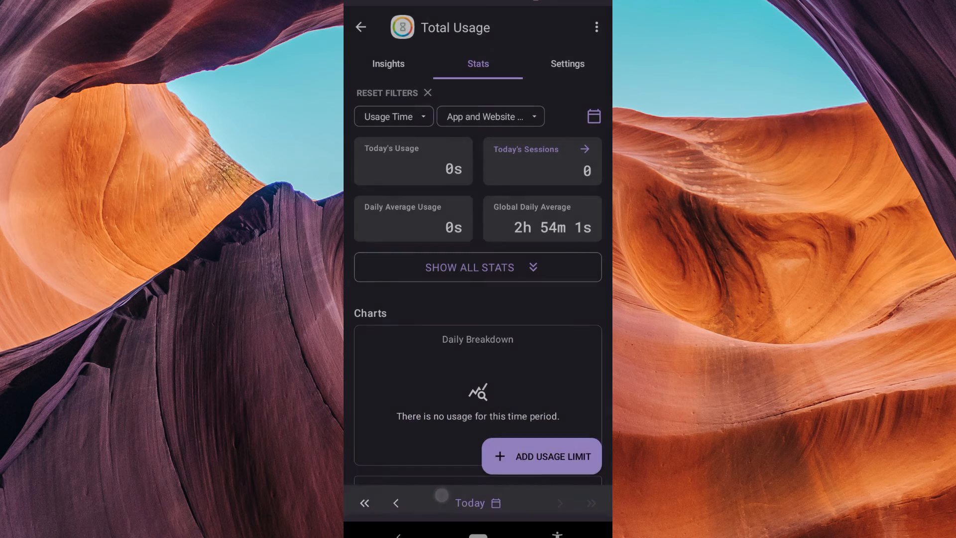
scroll(down, 3)
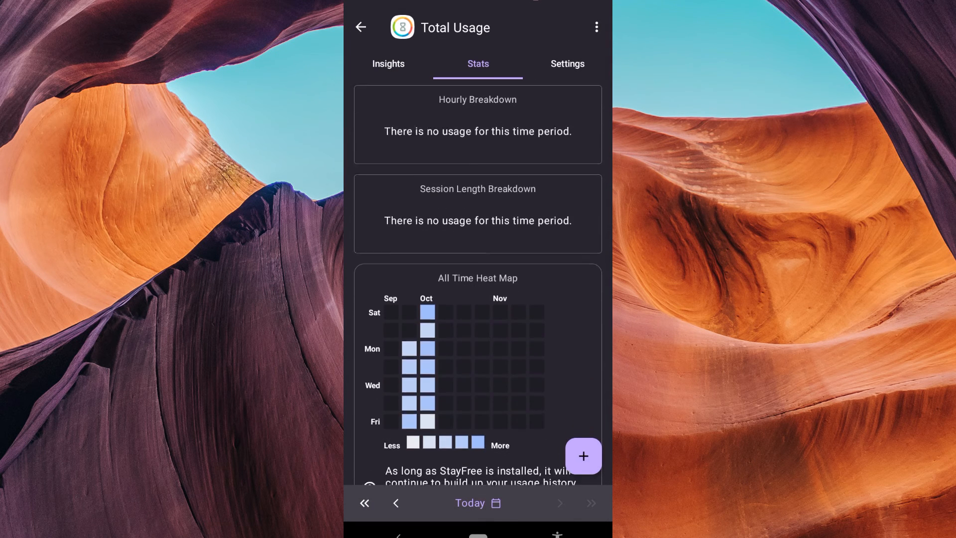
scroll(down, 3)
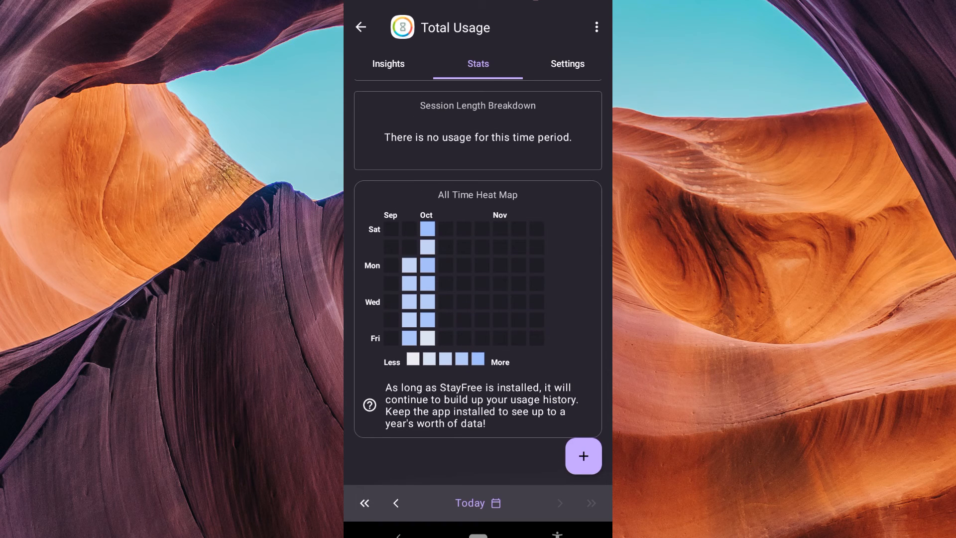